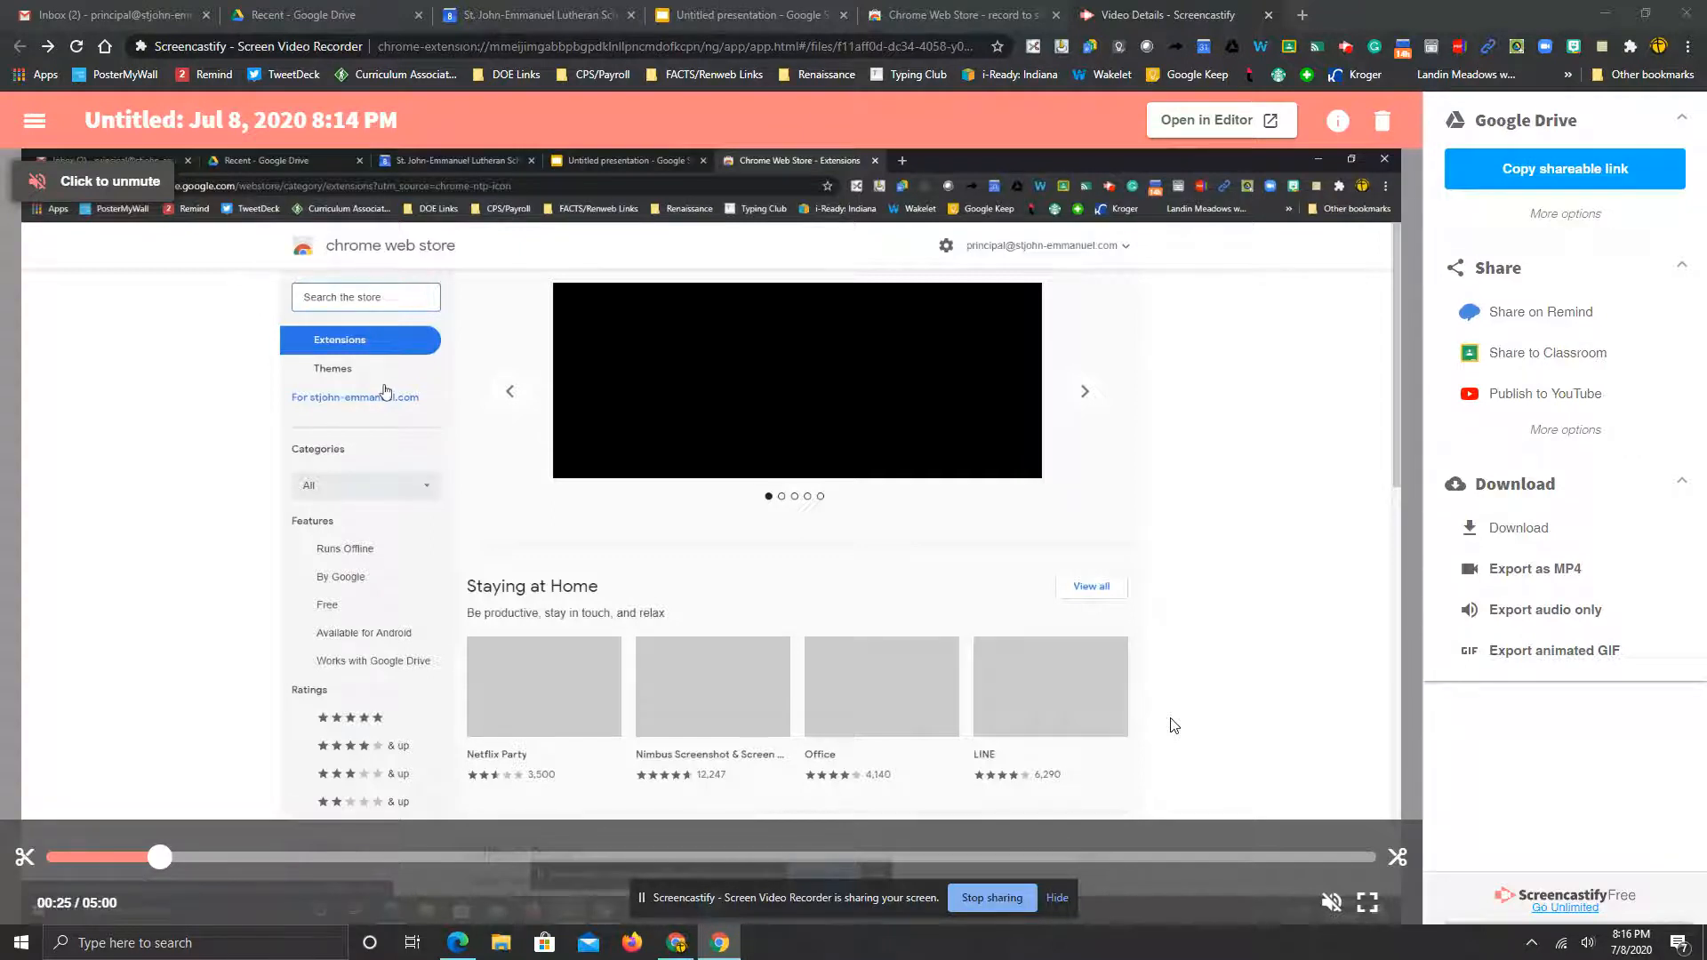
pyautogui.moveTo(861, 669)
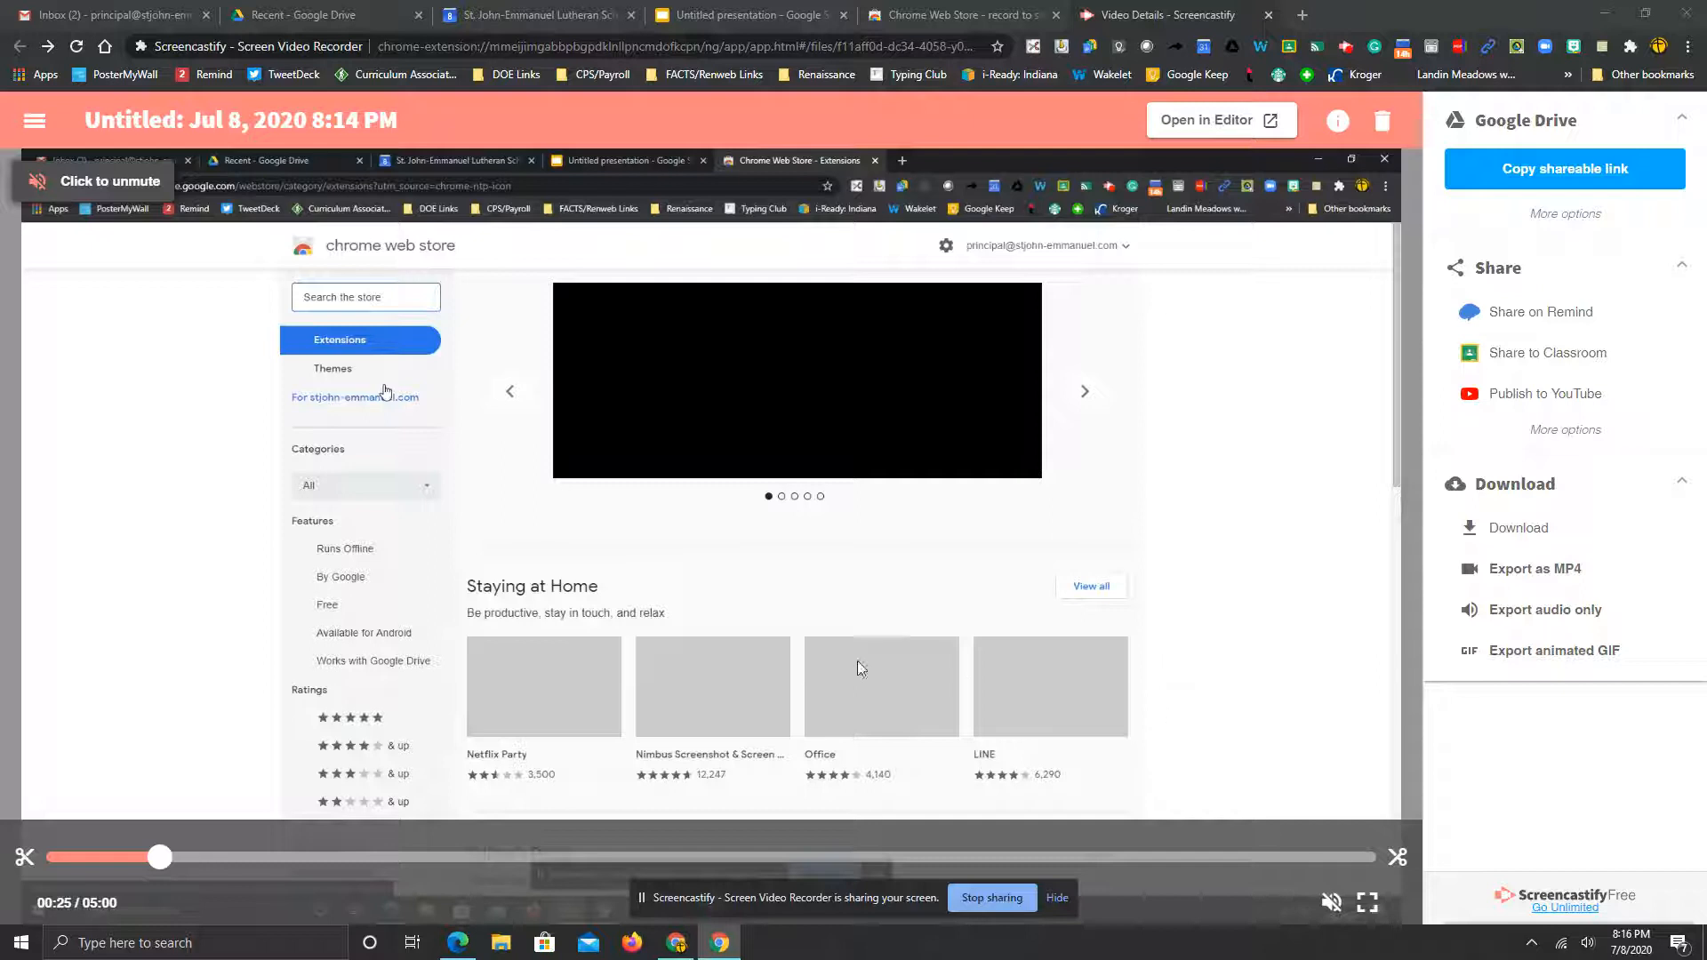
pyautogui.moveTo(882, 316)
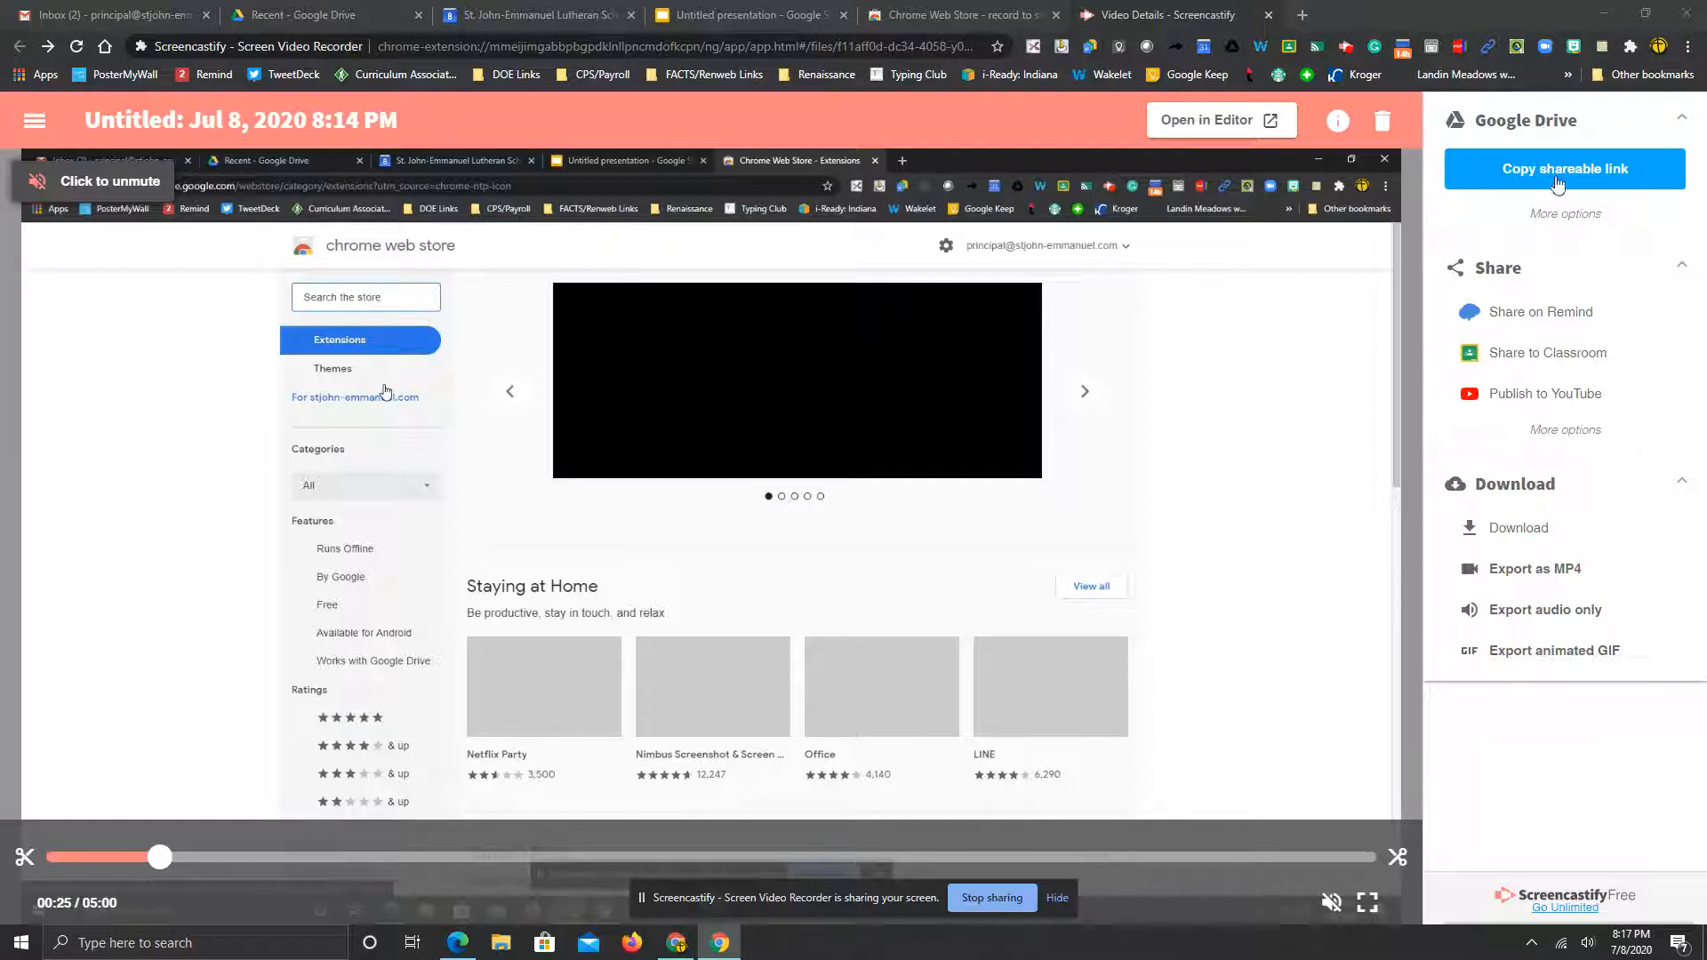
pyautogui.moveTo(1535, 142)
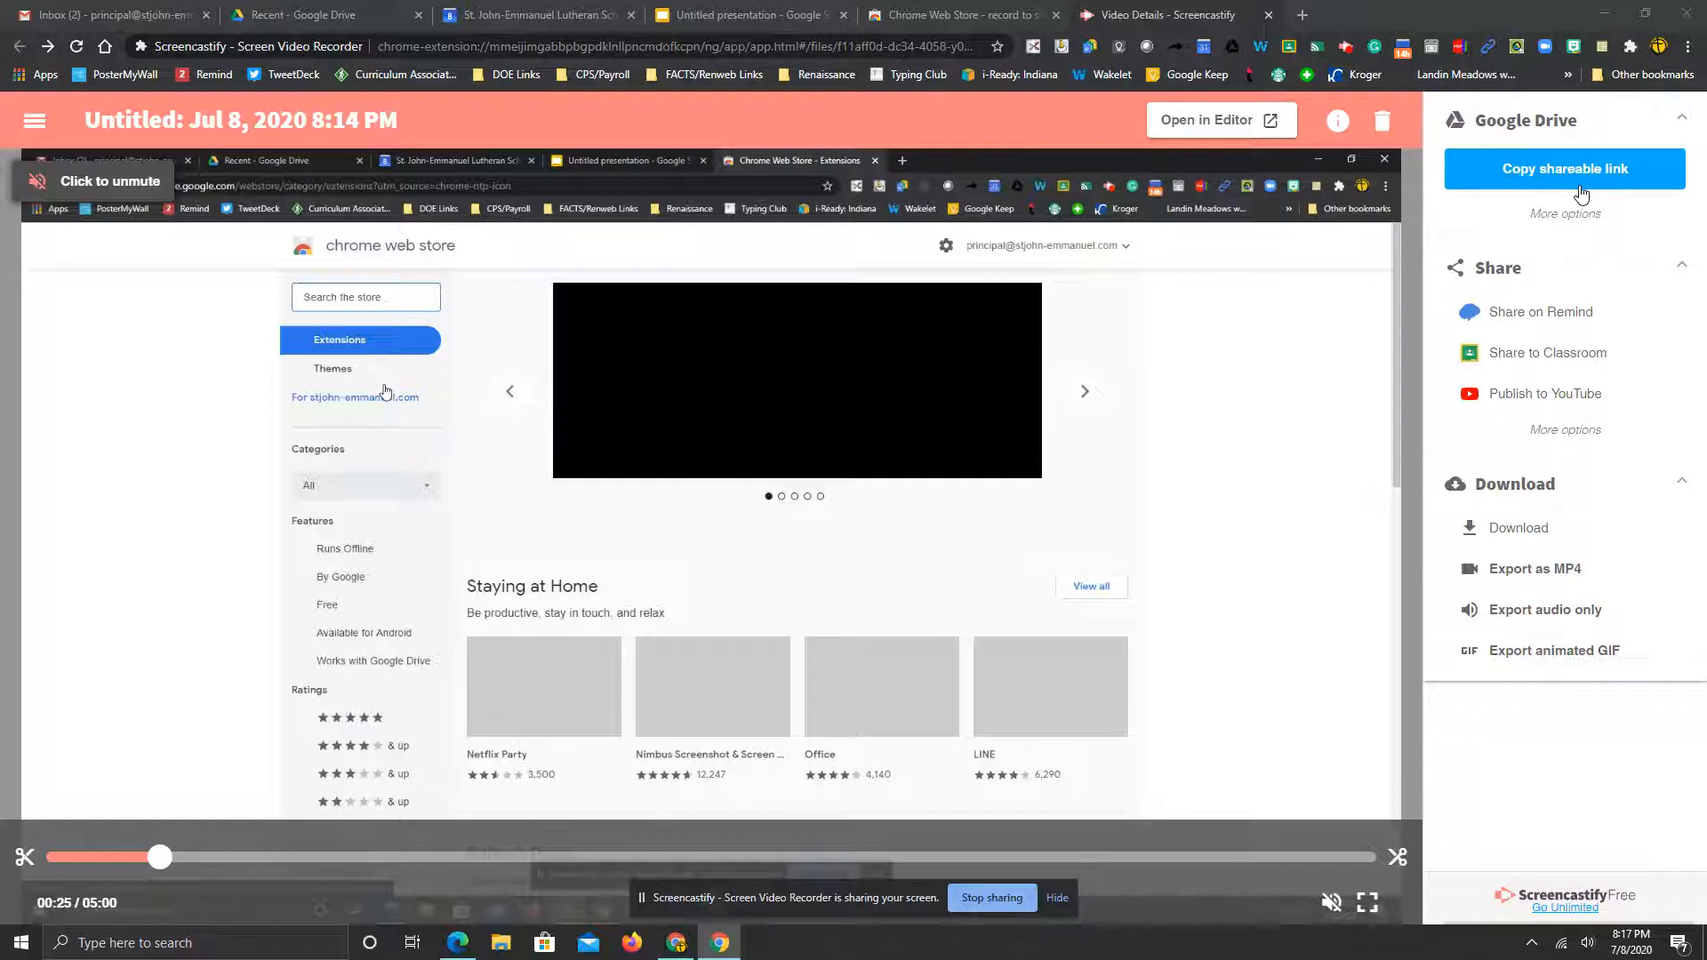
pyautogui.moveTo(1447, 386)
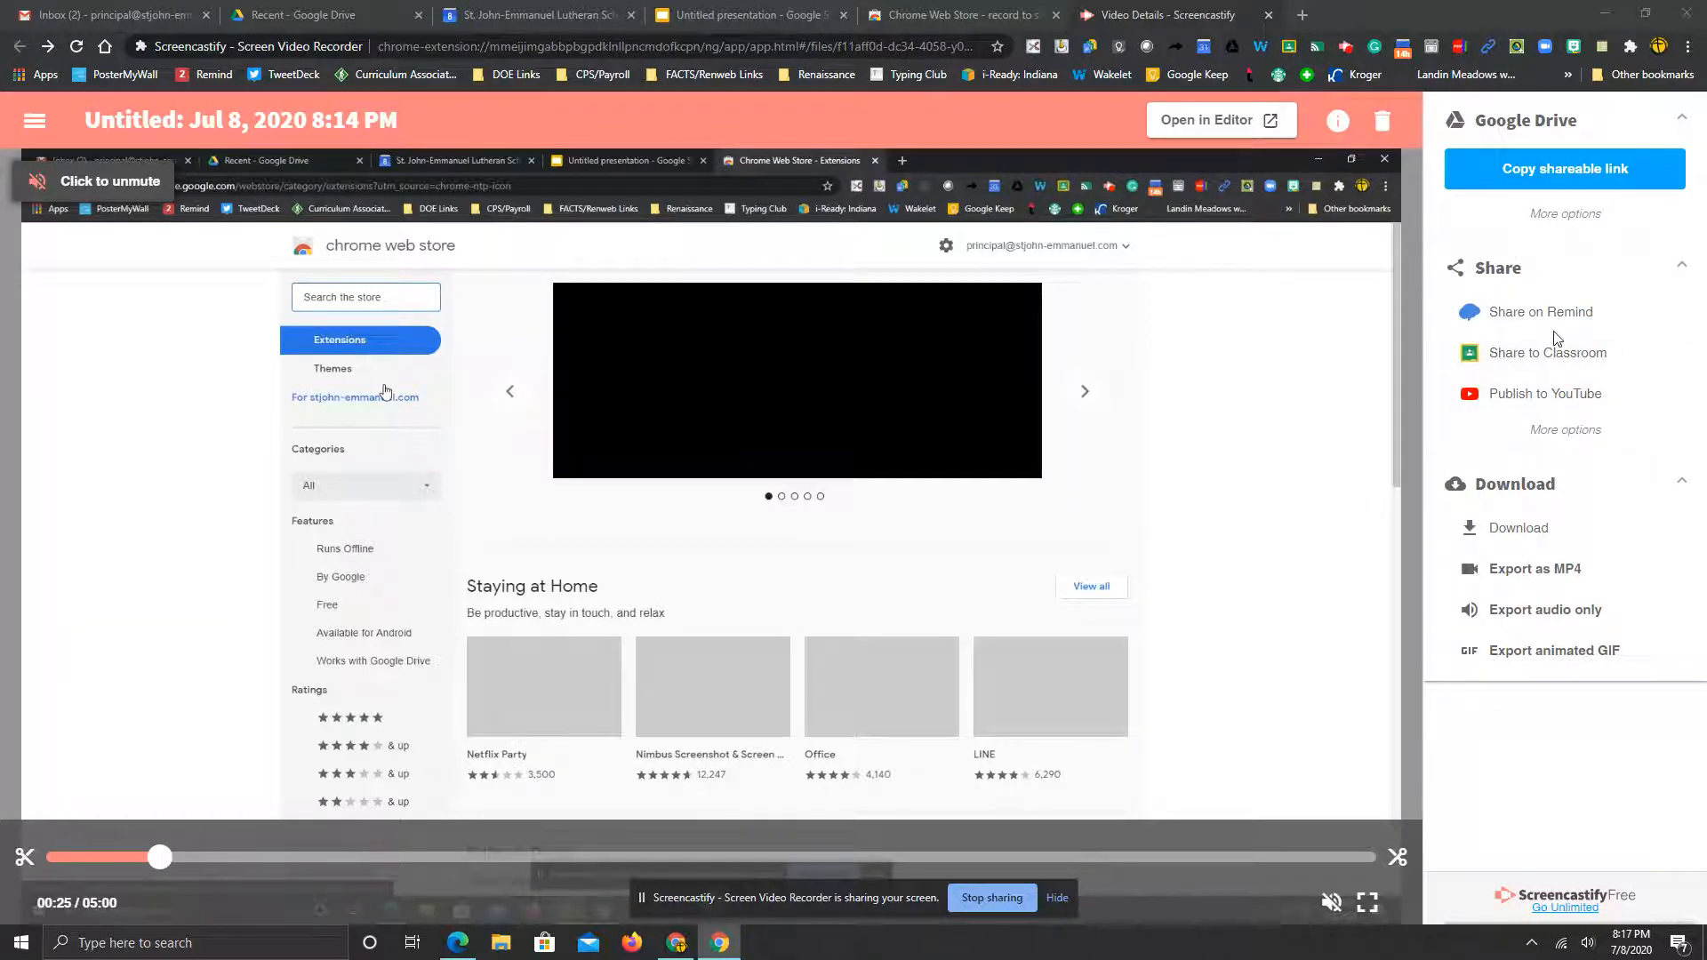
pyautogui.moveTo(1545, 335)
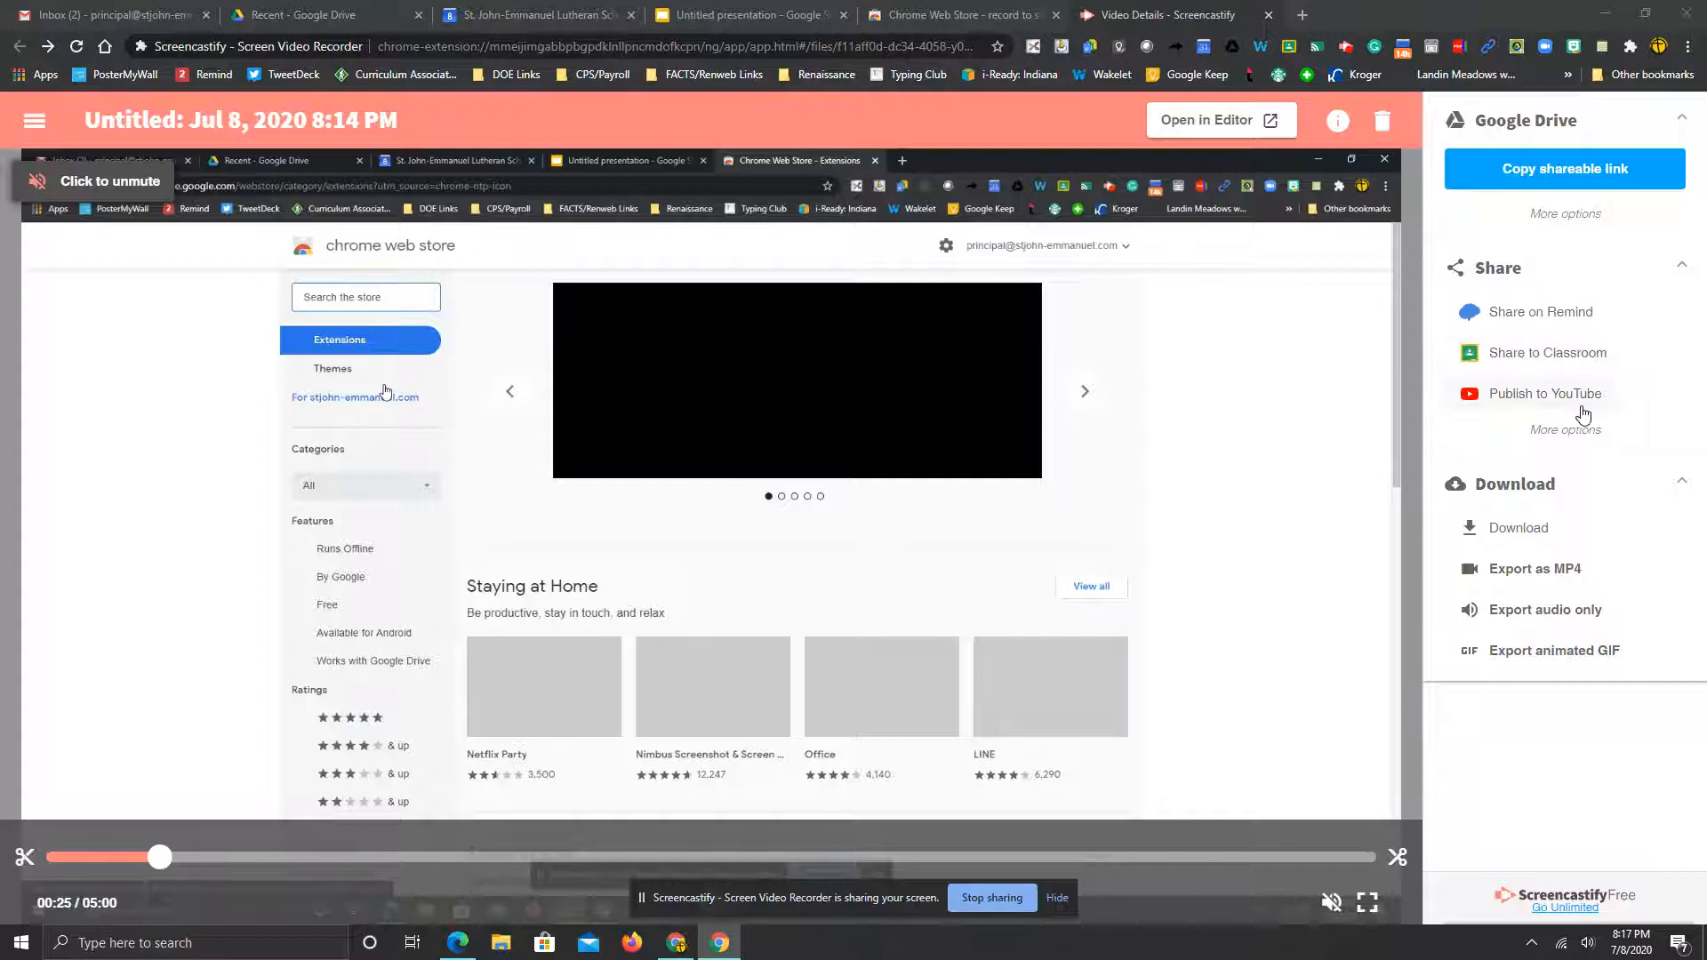
pyautogui.moveTo(1595, 488)
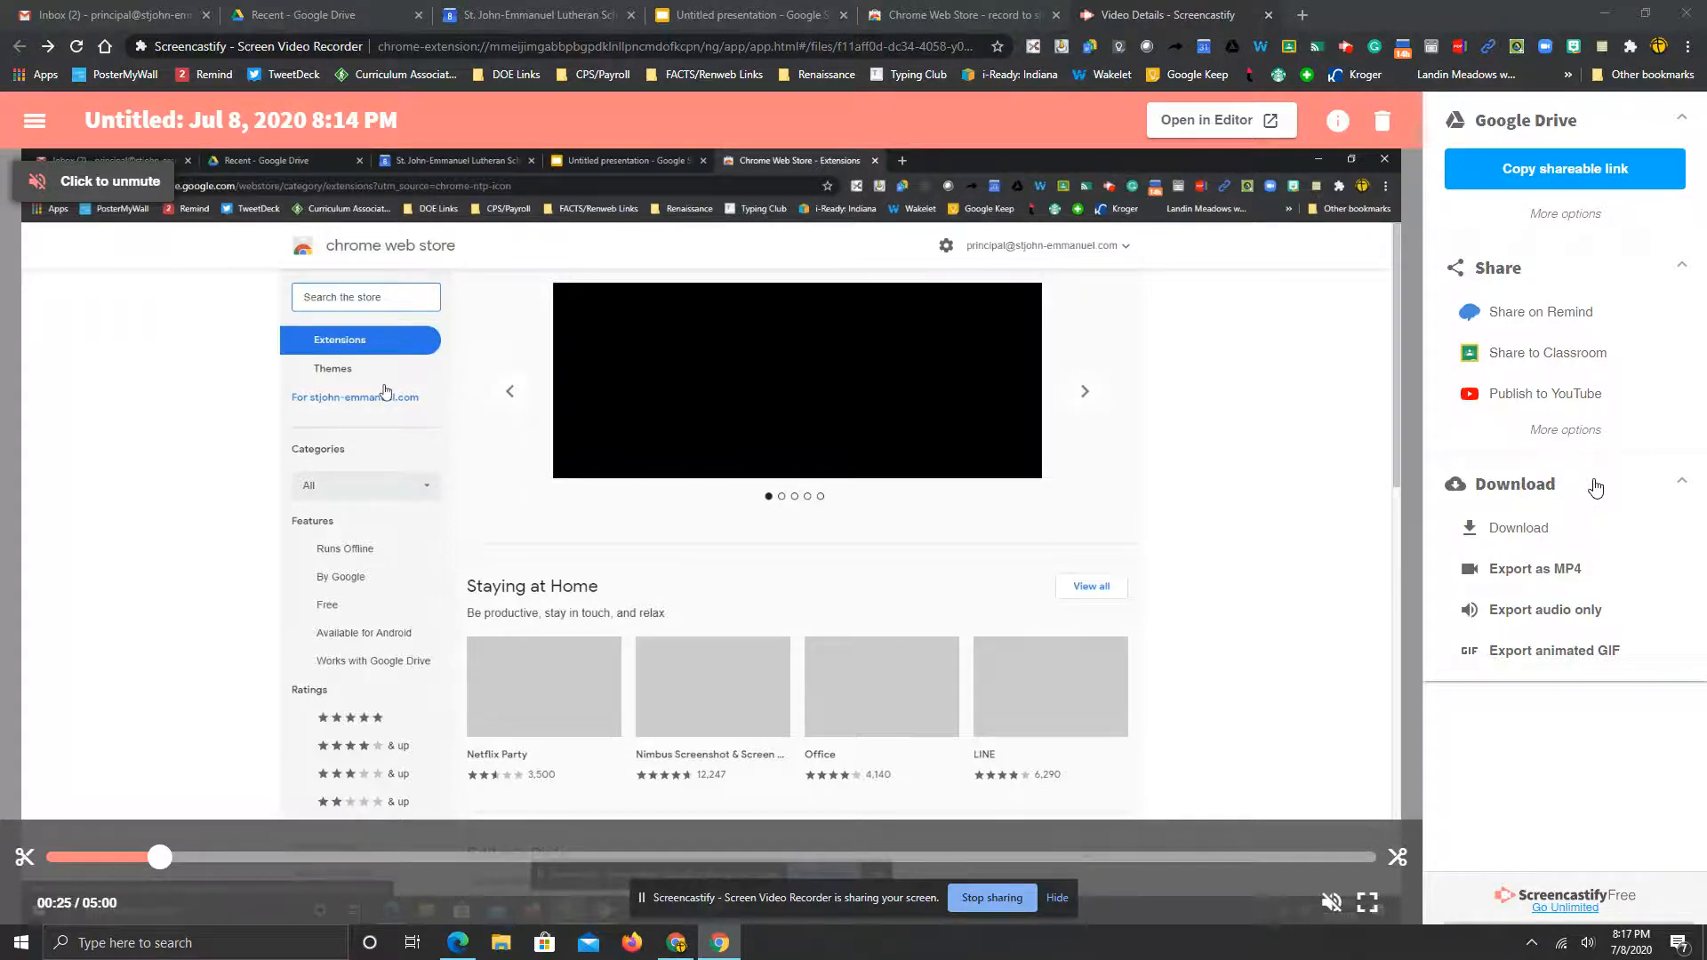
pyautogui.moveTo(1427, 505)
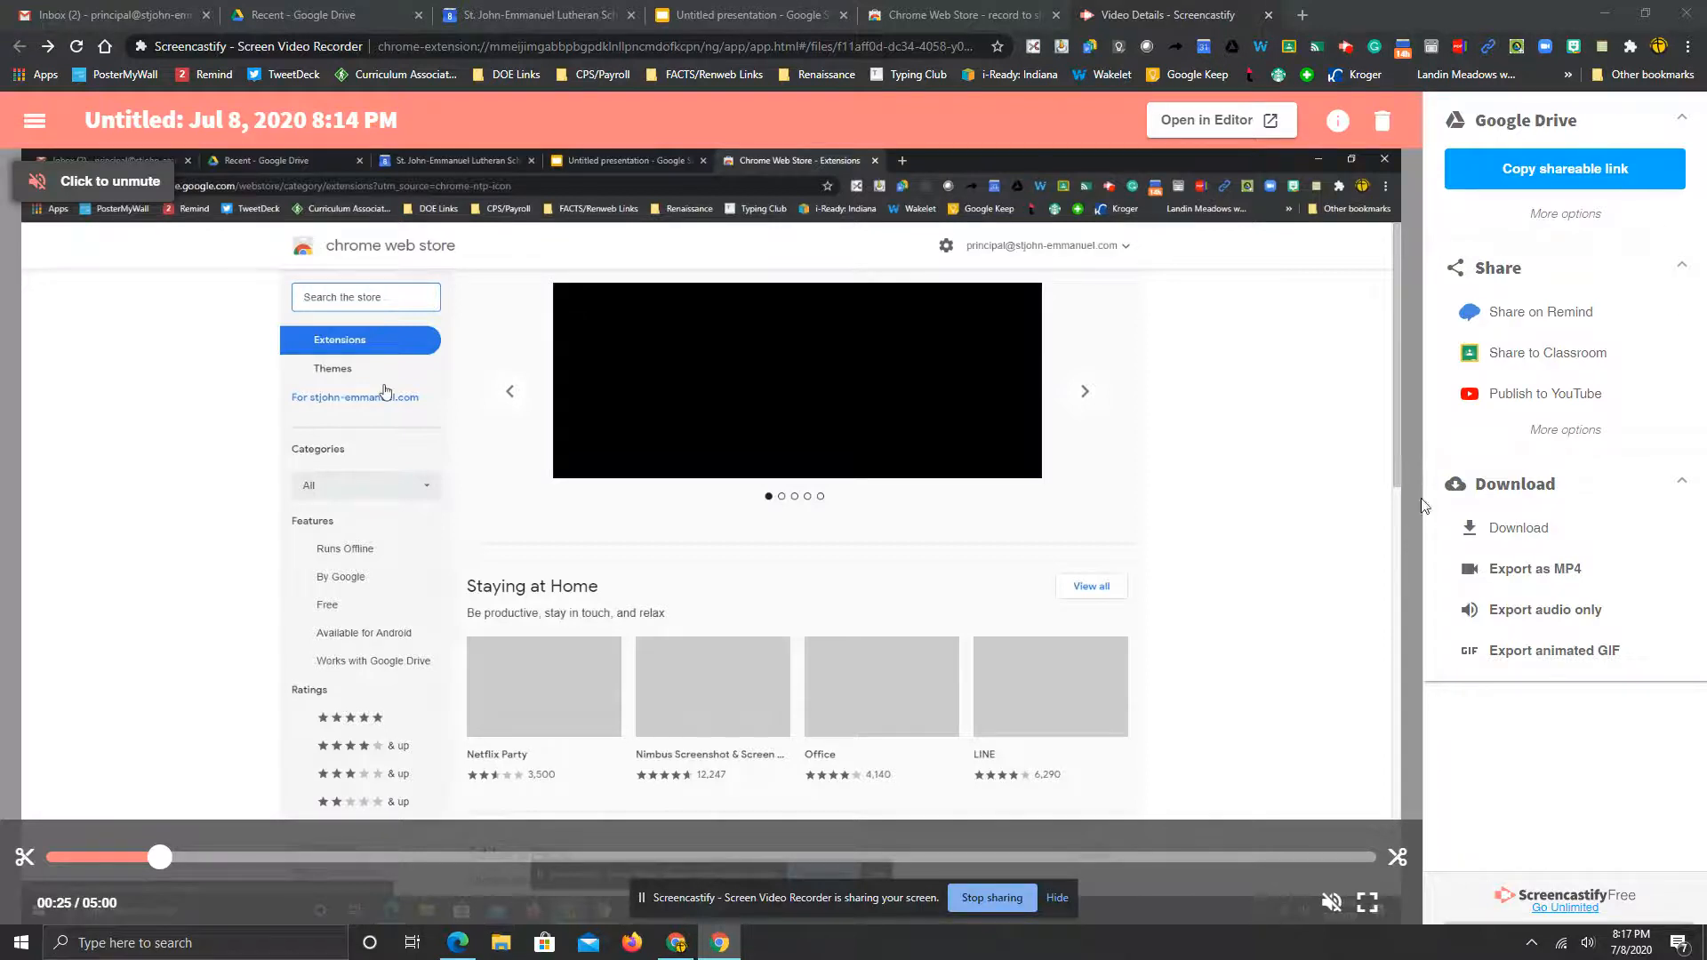
pyautogui.moveTo(1359, 578)
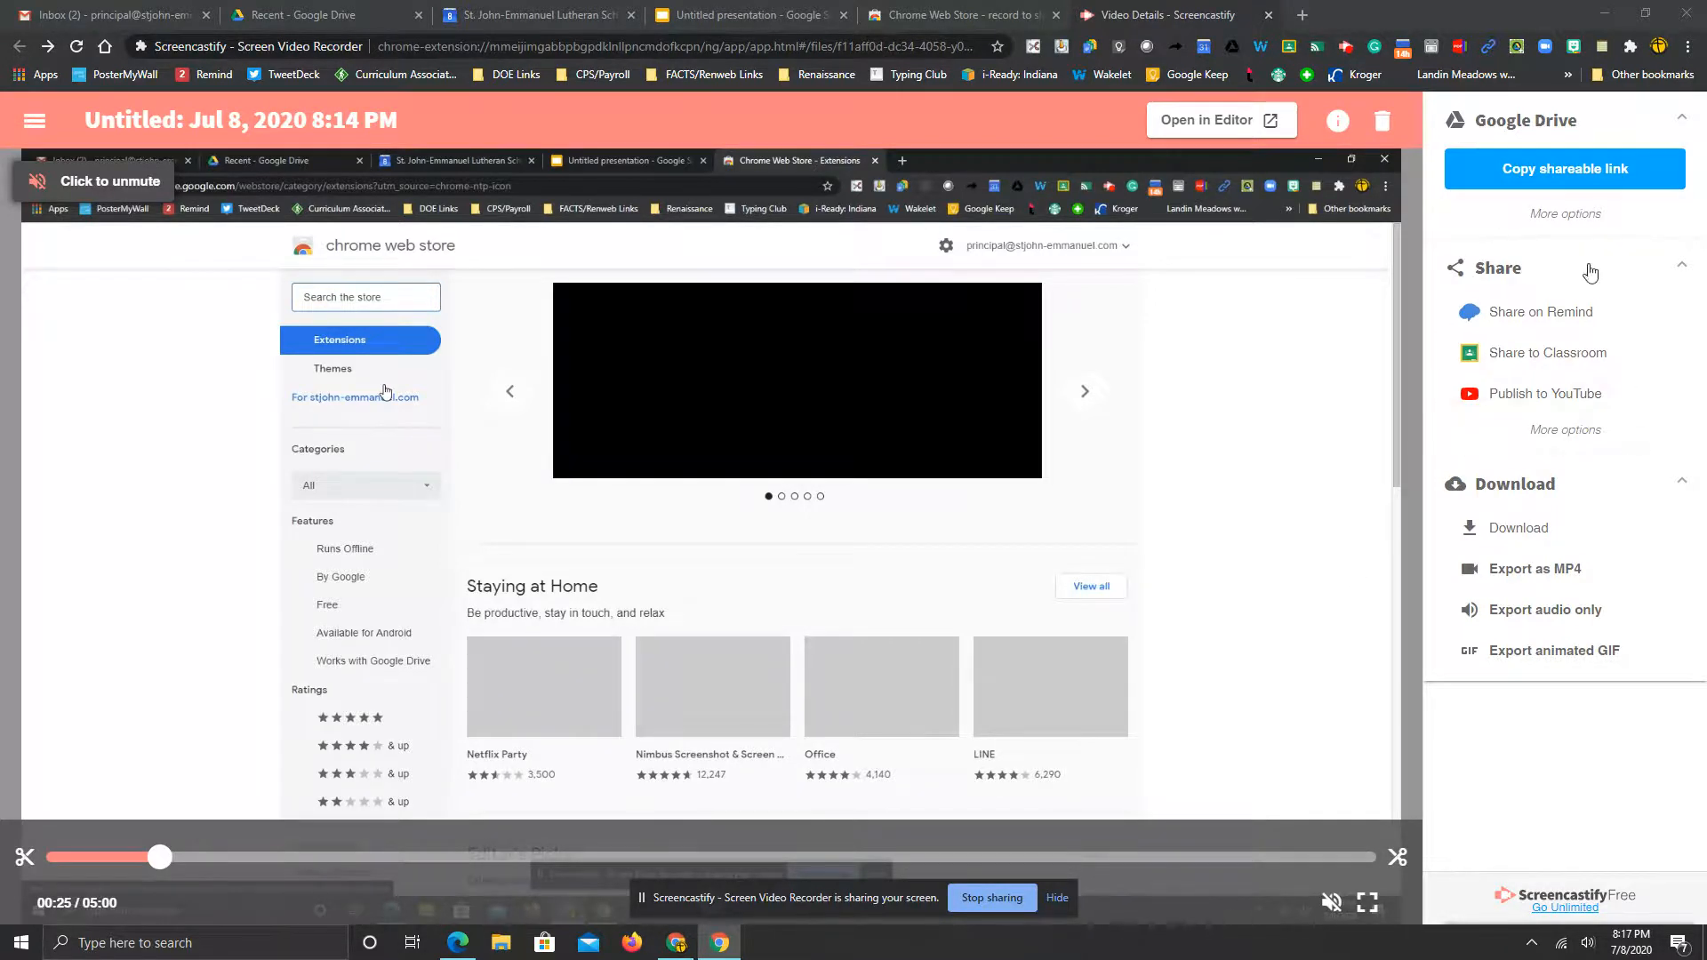
pyautogui.moveTo(1334, 500)
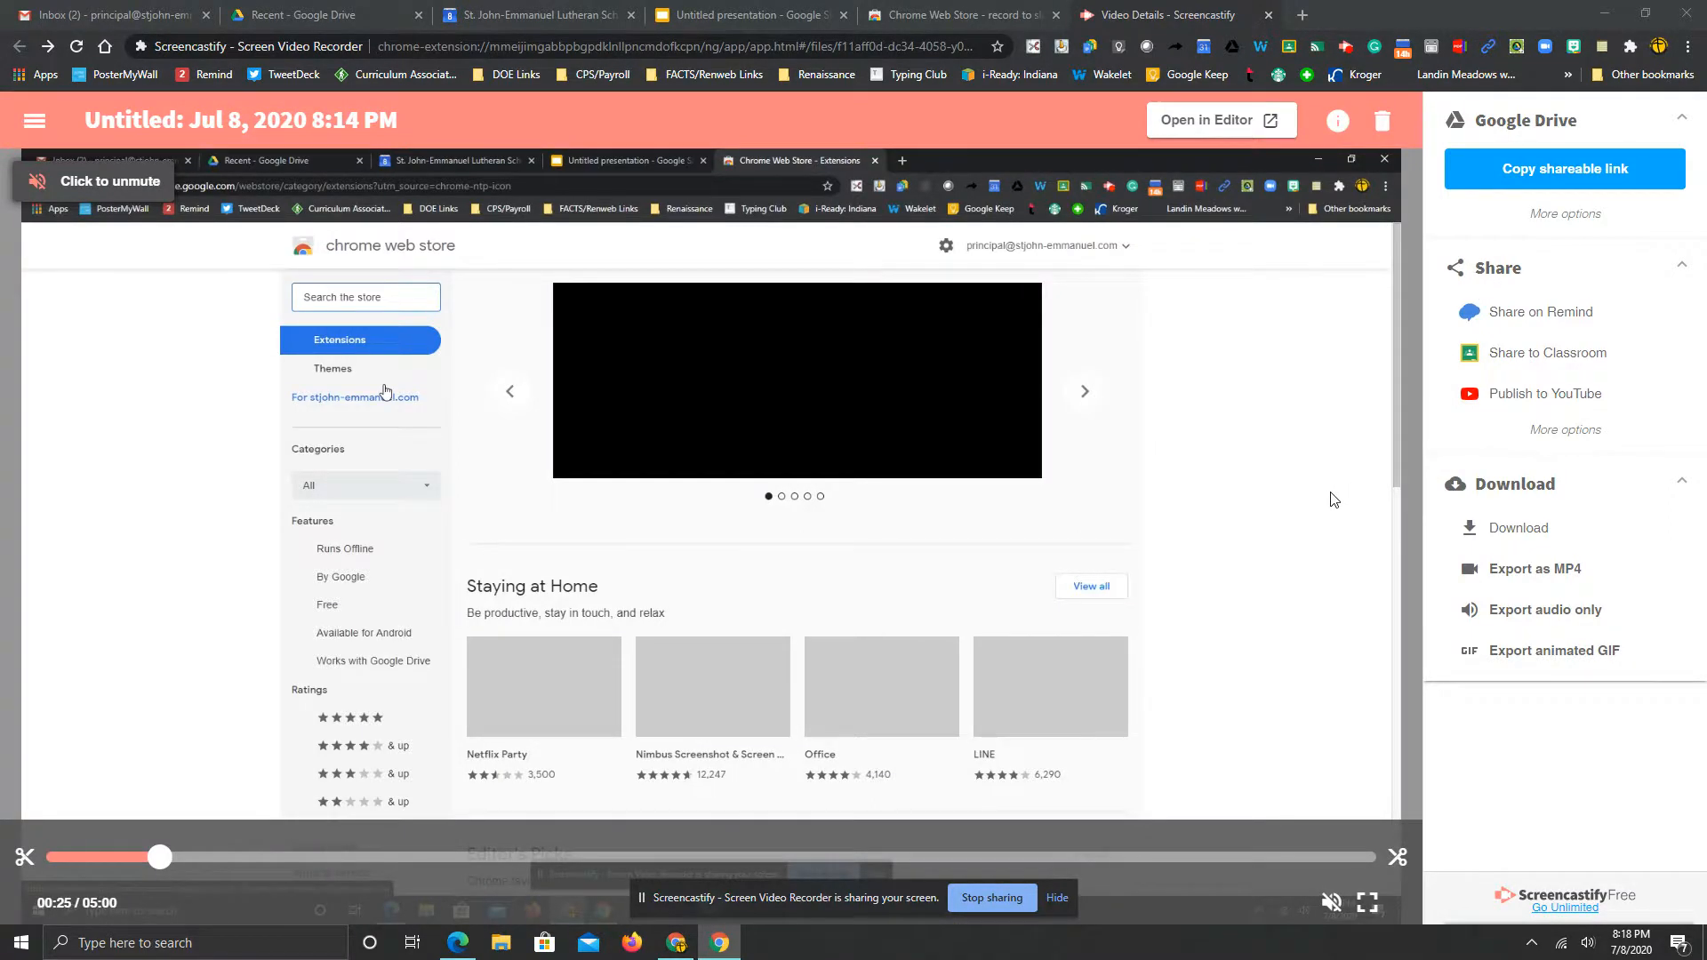
pyautogui.moveTo(1293, 580)
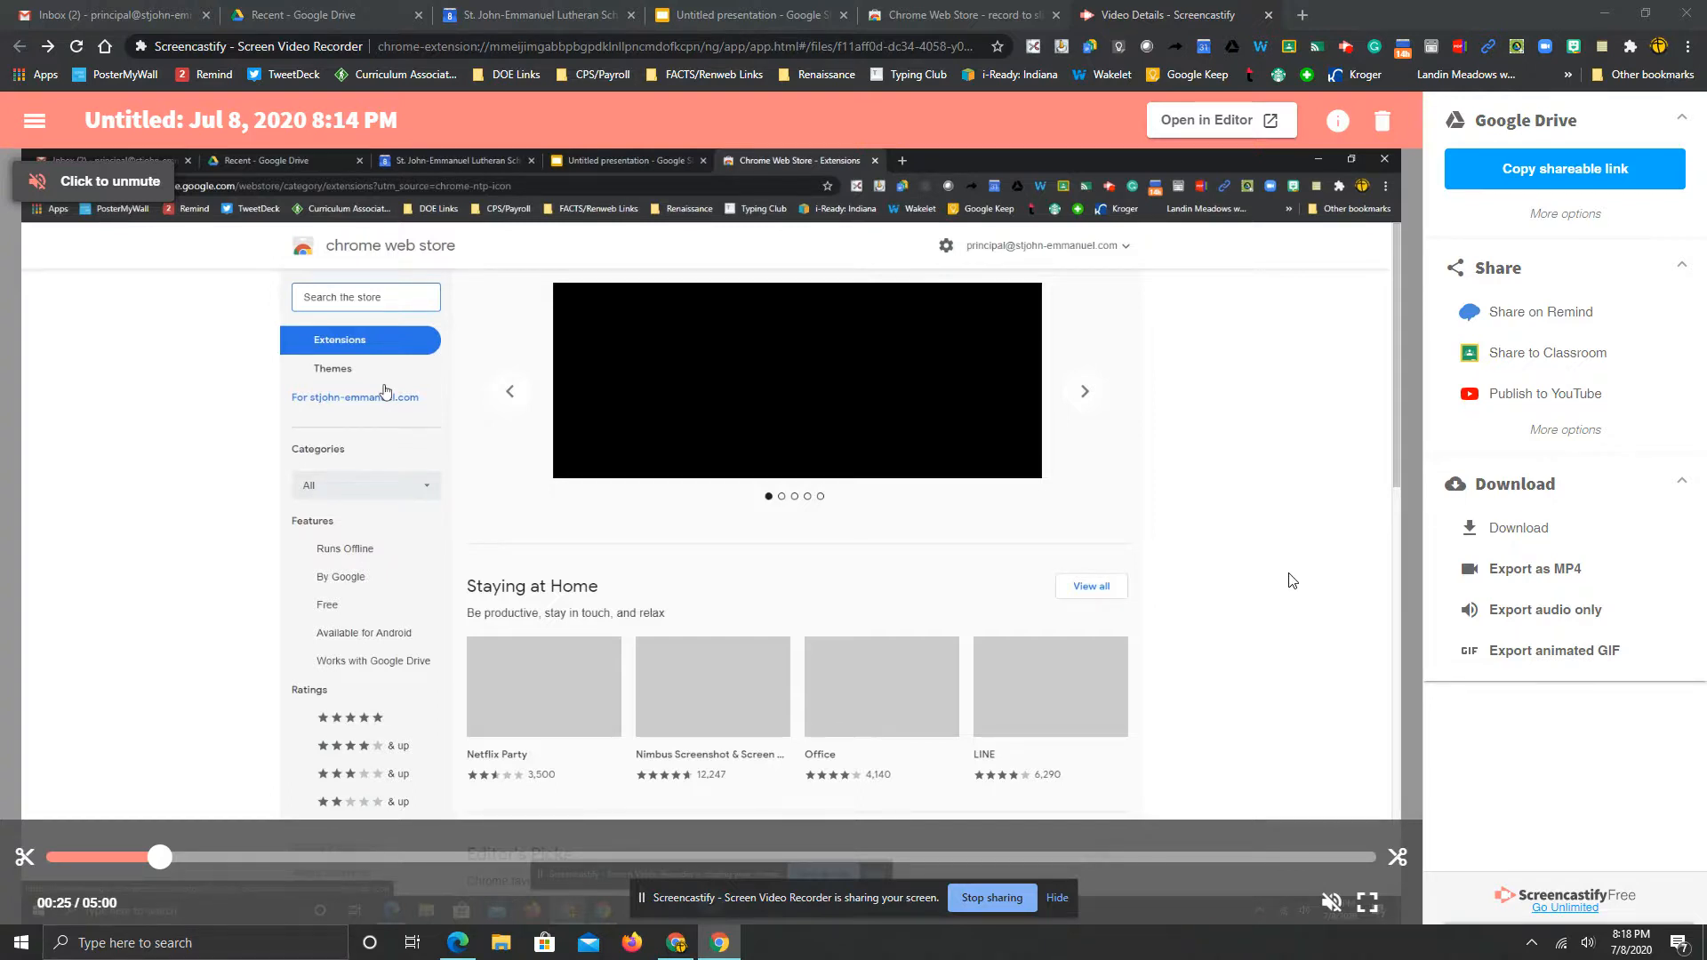
pyautogui.moveTo(1178, 855)
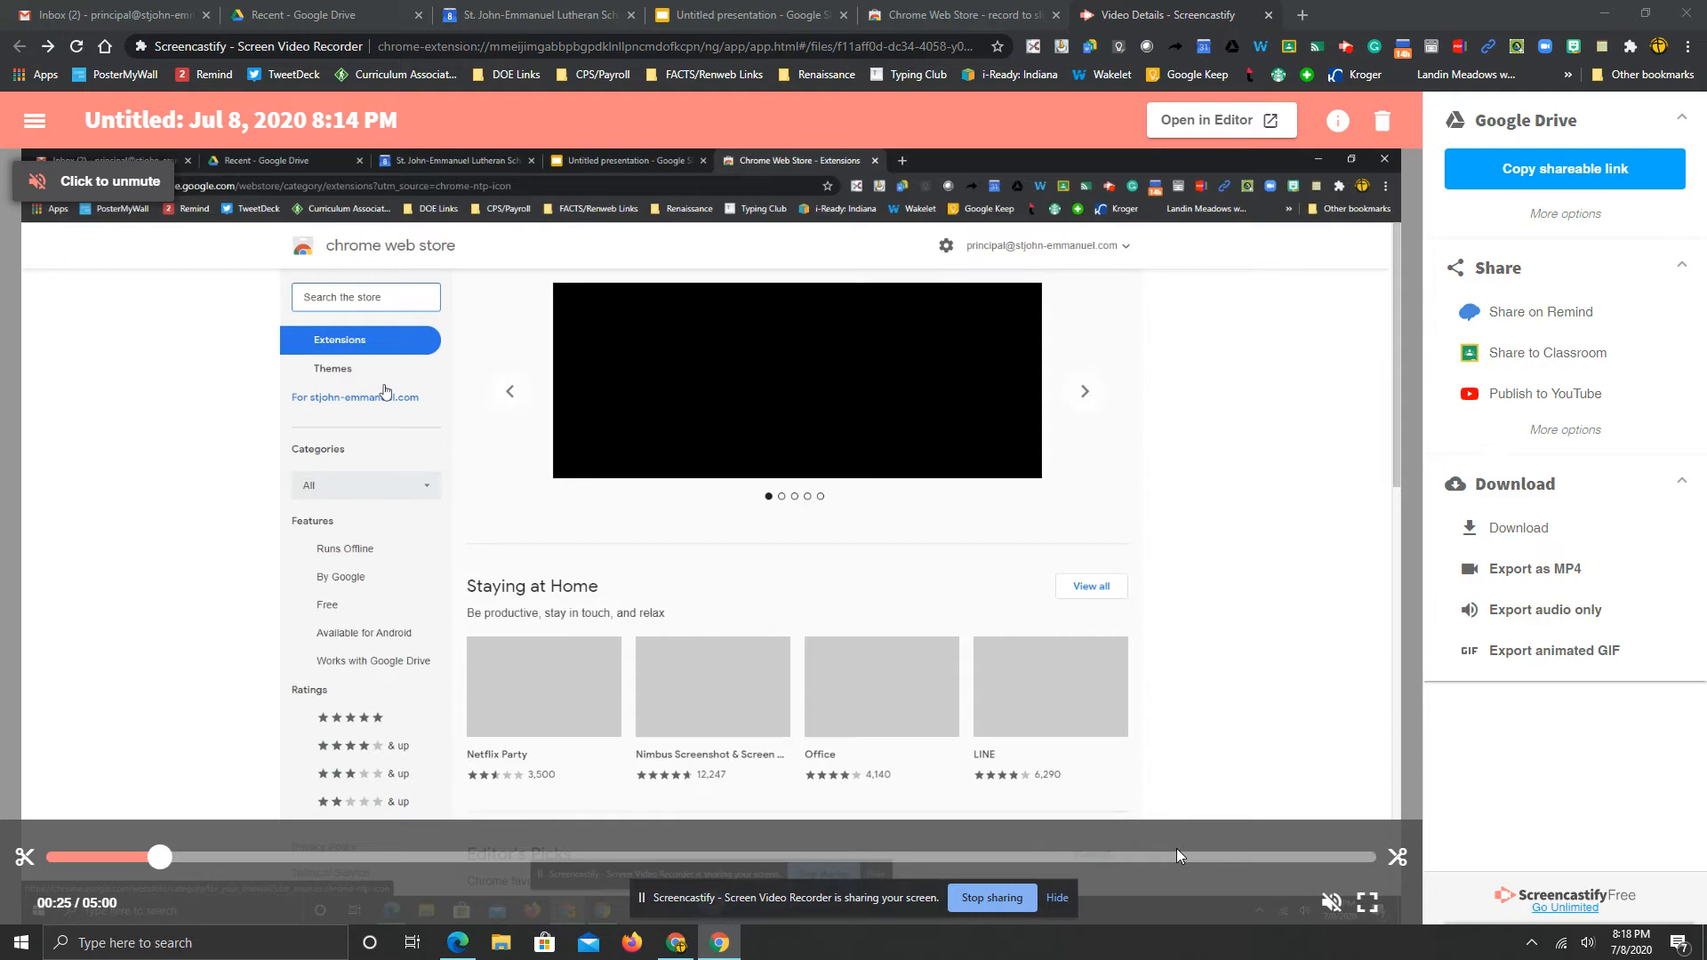